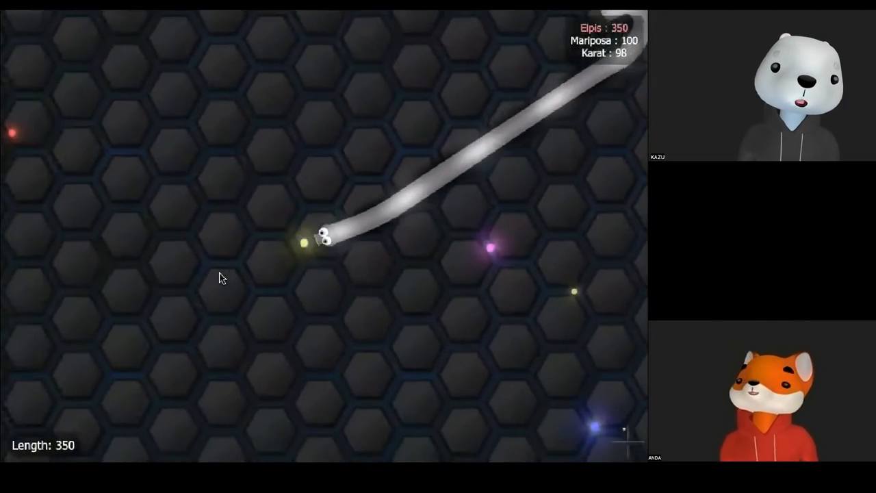
mouse_move(546, 349)
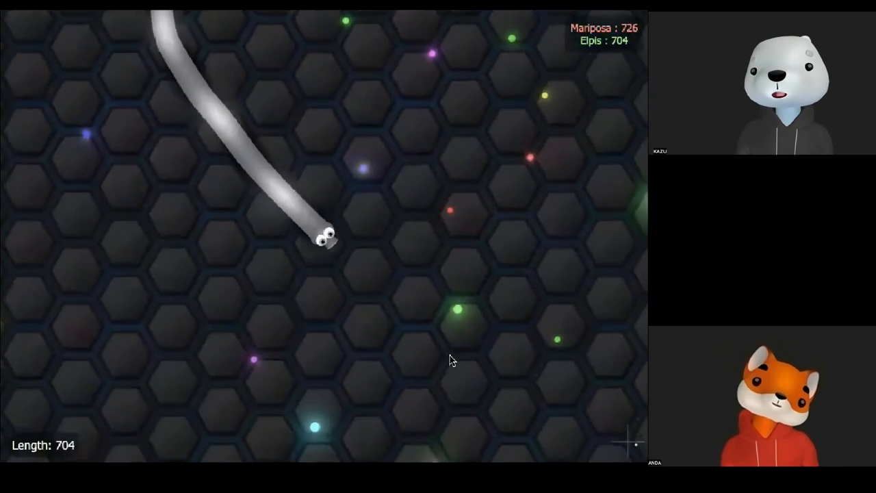
mouse_move(161, 71)
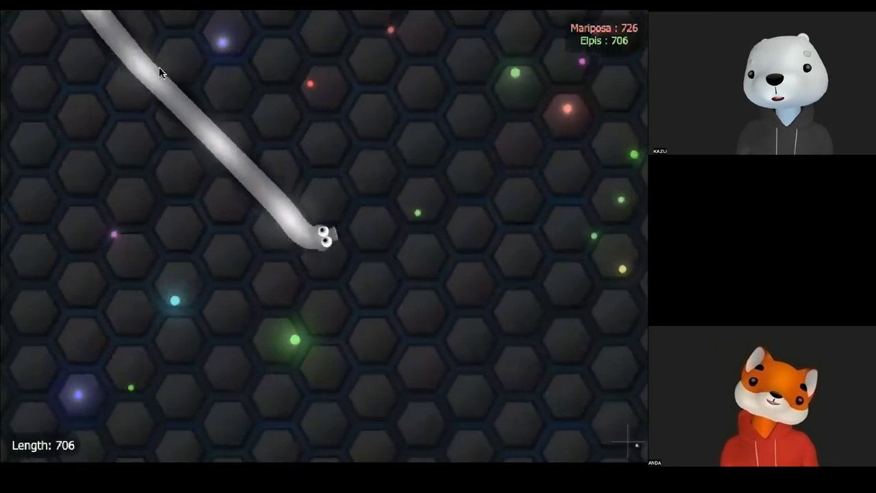